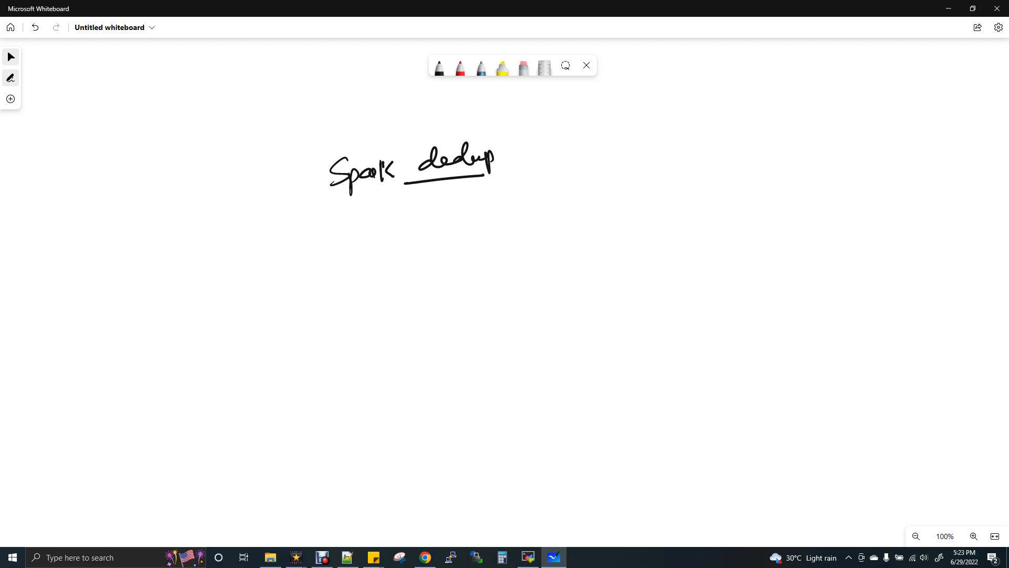
Handwrite MySQL → Spark → hive with the black pen, adding Stg above hive with an outgoing arrow
left_click(11, 78)
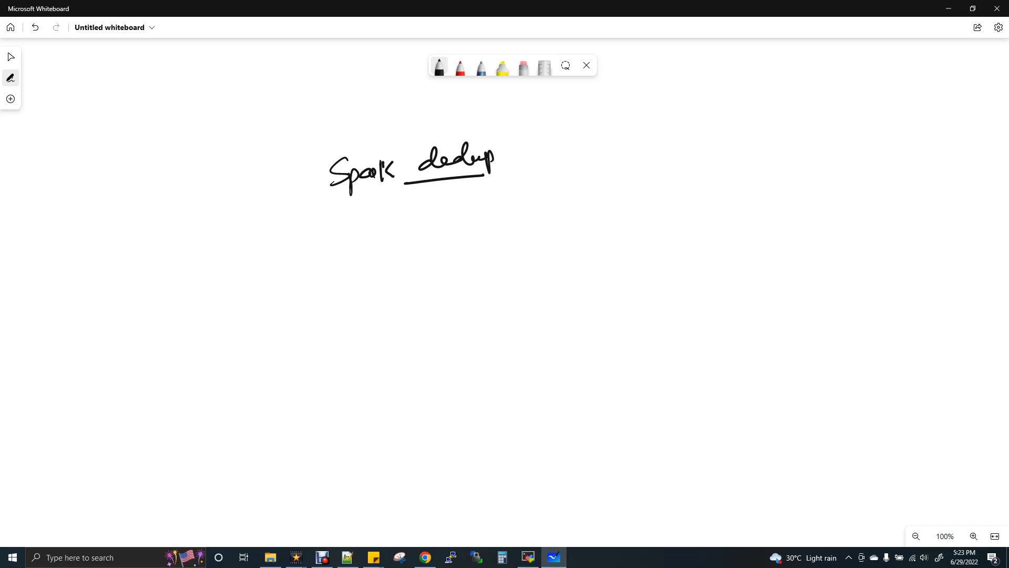
left_click_drag(250, 315, 282, 325)
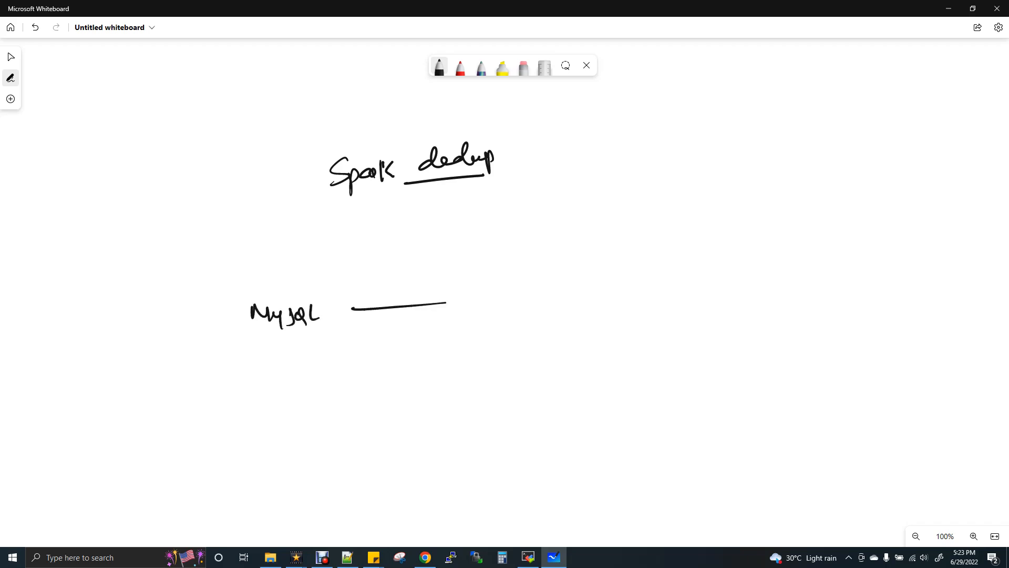
left_click_drag(444, 306, 498, 299)
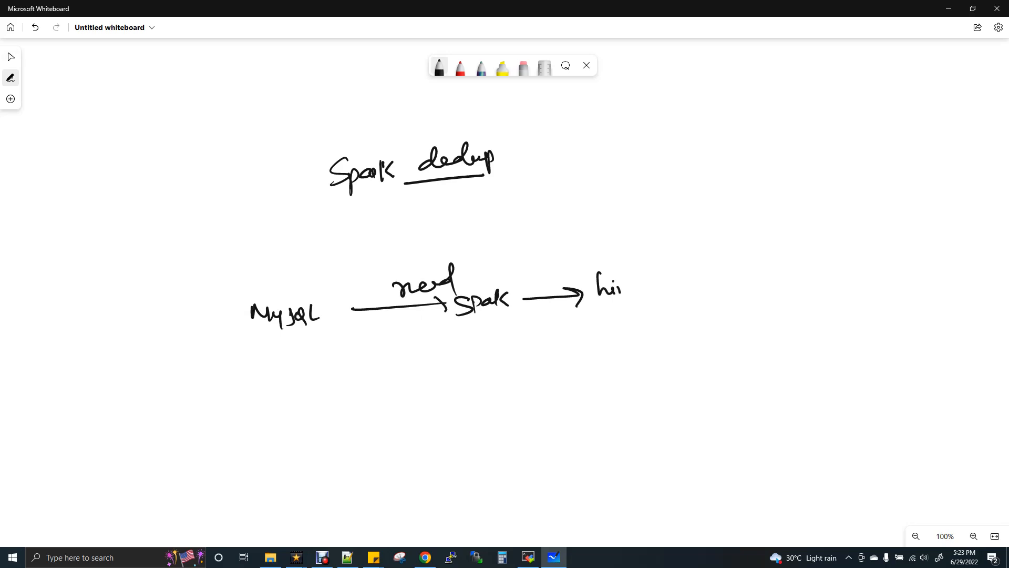
left_click_drag(619, 286, 644, 292)
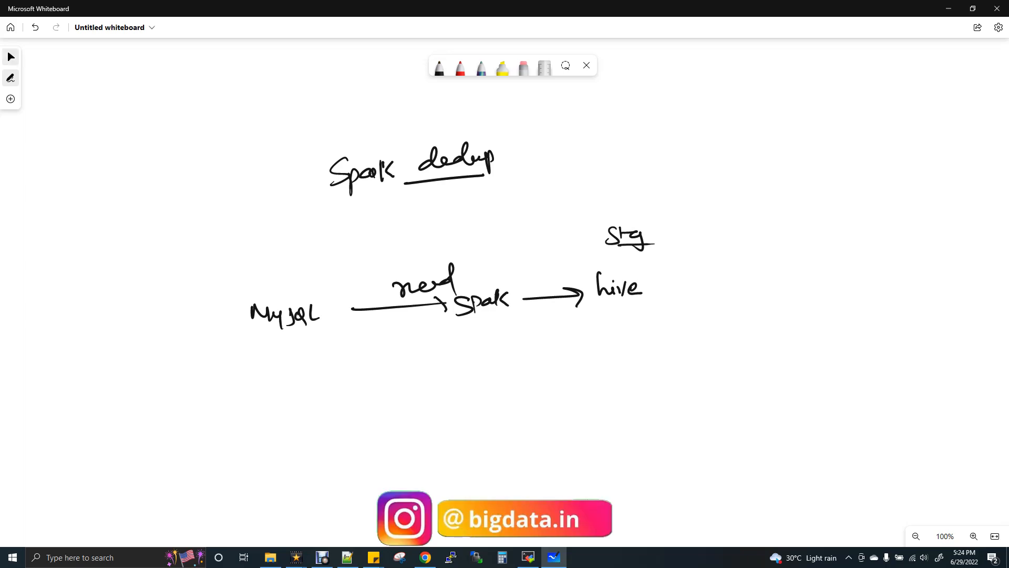
left_click_drag(656, 232, 689, 209)
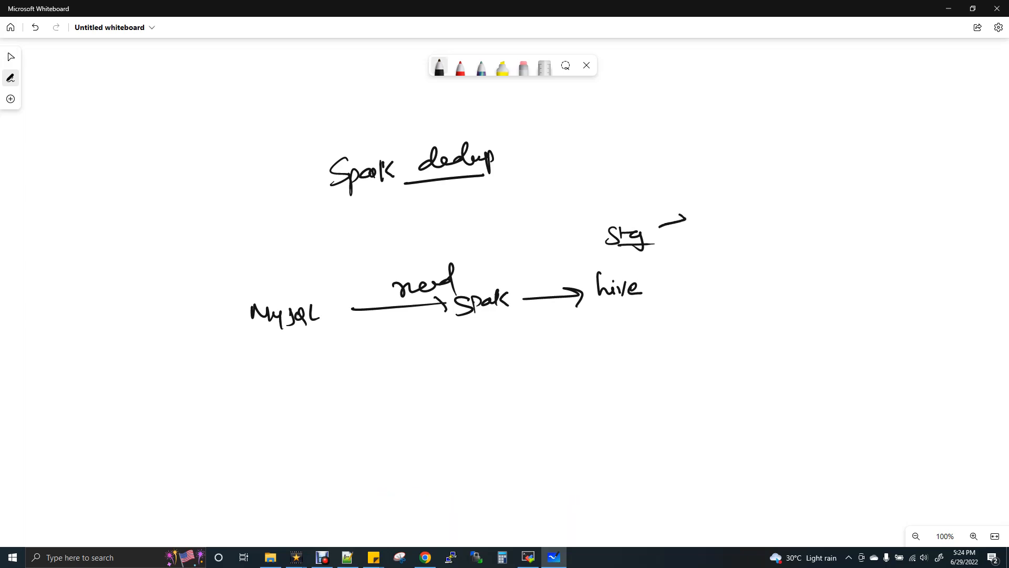
Extend the Stg arrow toward a circled A on the canvas
left_click_drag(682, 219, 708, 206)
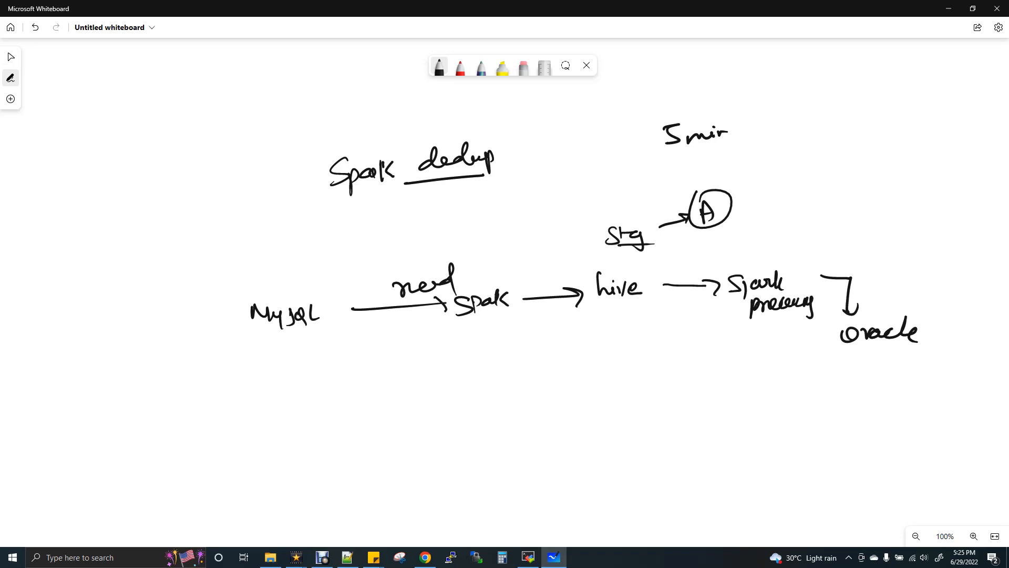
Draw circled run numbers 1 and 2 near 5 min and cross out the 3
left_click_drag(750, 161, 779, 135)
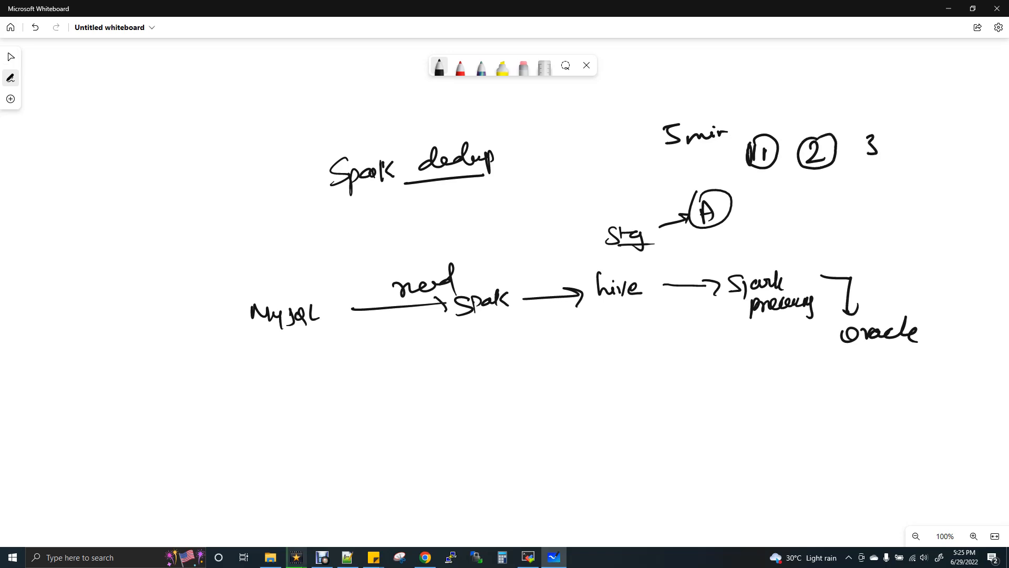
left_click_drag(866, 128, 853, 152)
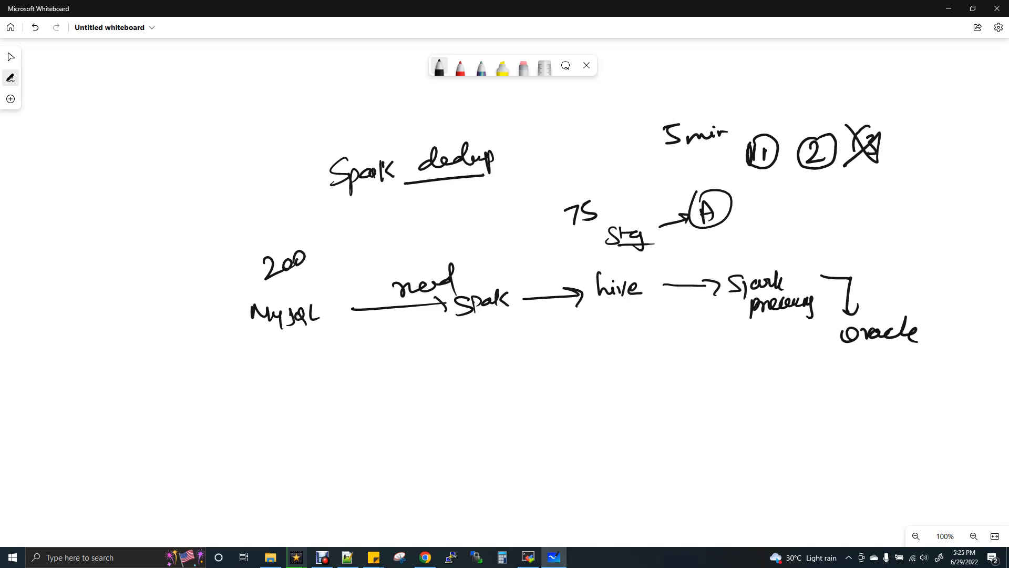
left_click(10, 57)
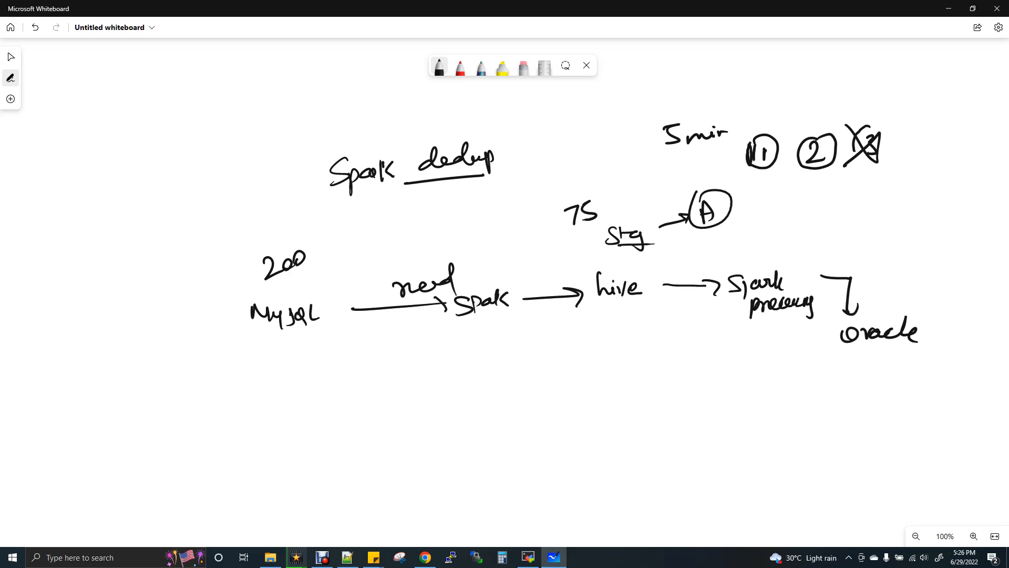
Append +200 after the 75 above Stg and circle the crossed-out 3
left_click_drag(596, 200, 650, 196)
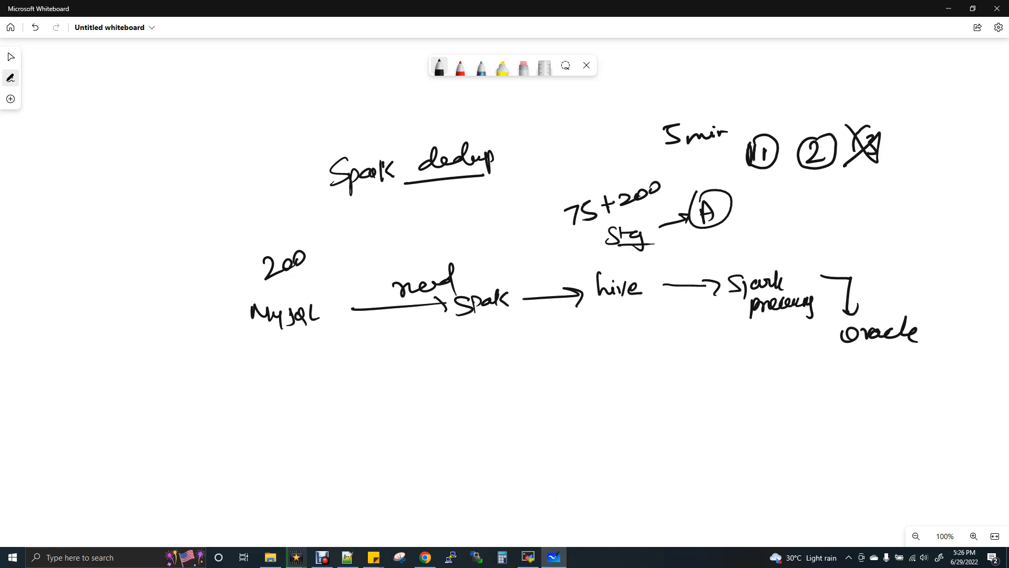
left_click_drag(843, 164, 895, 161)
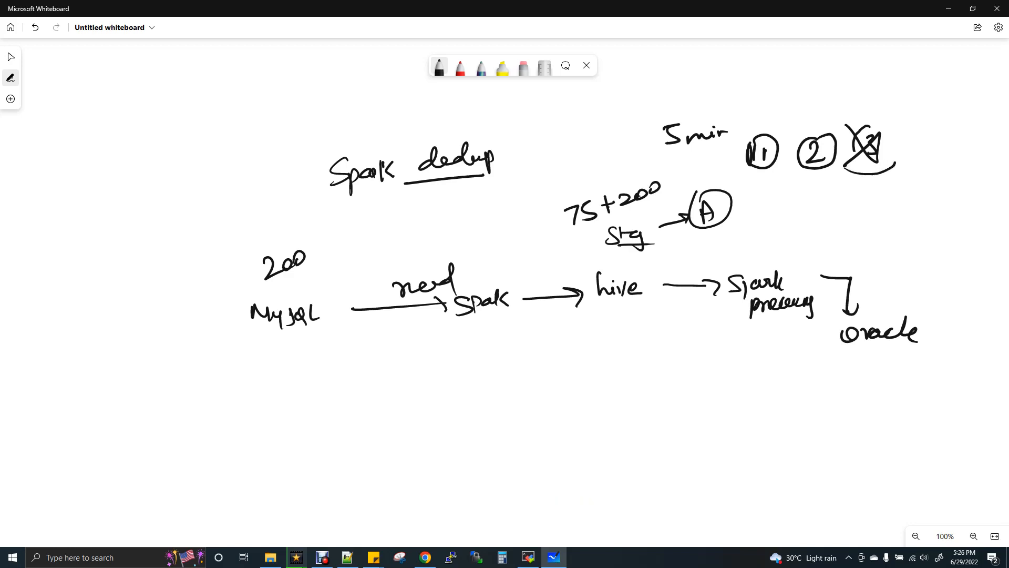
left_click_drag(856, 119, 869, 173)
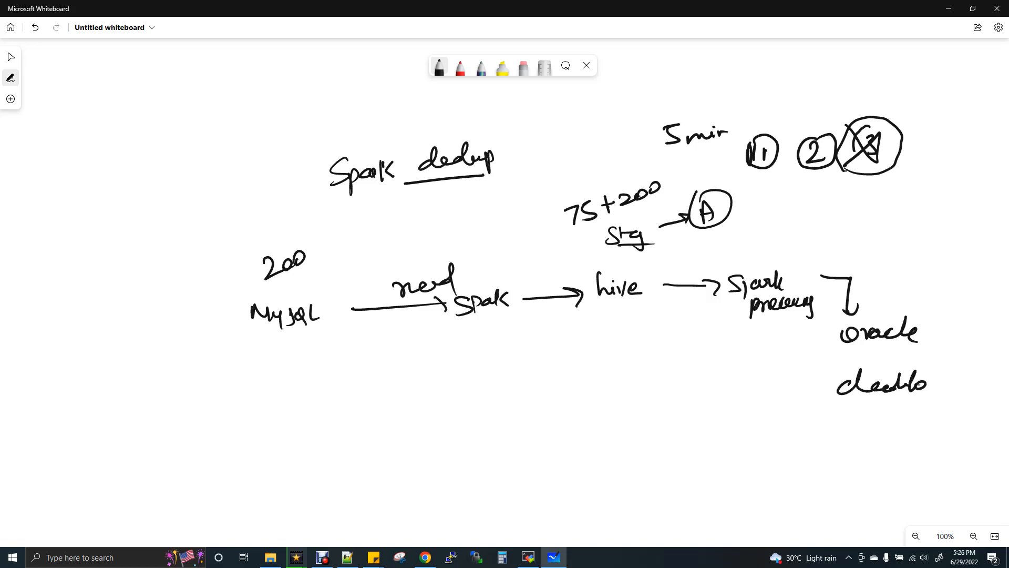
Write a note beneath oracle and add 275 beside the 5 min label
left_click_drag(907, 386, 952, 386)
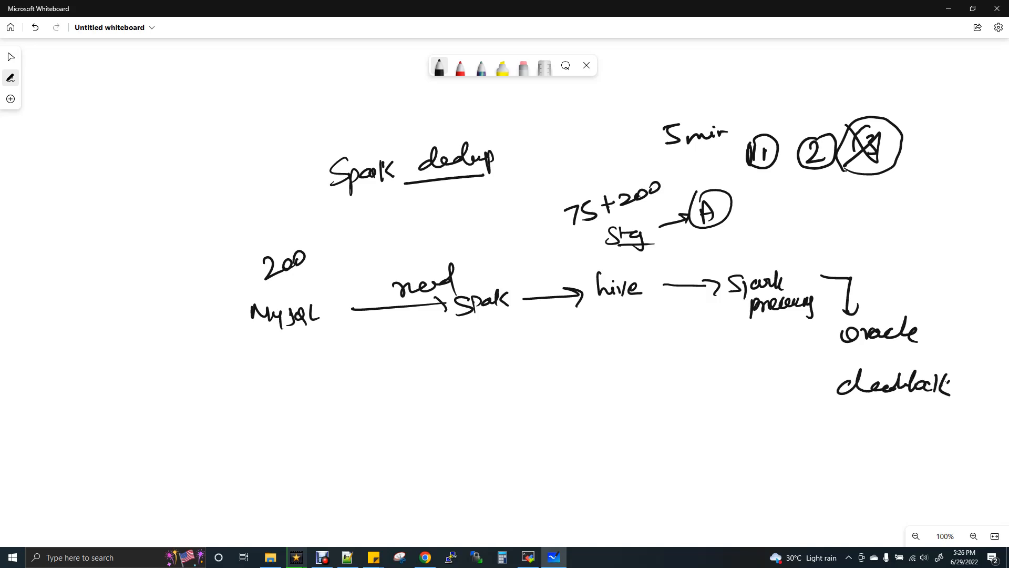
left_click(10, 57)
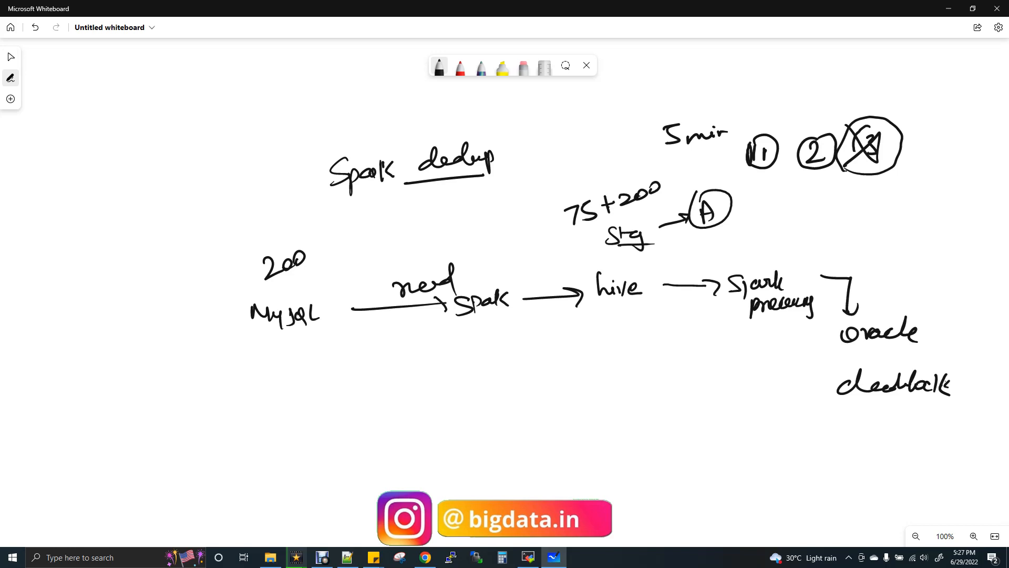
type("275")
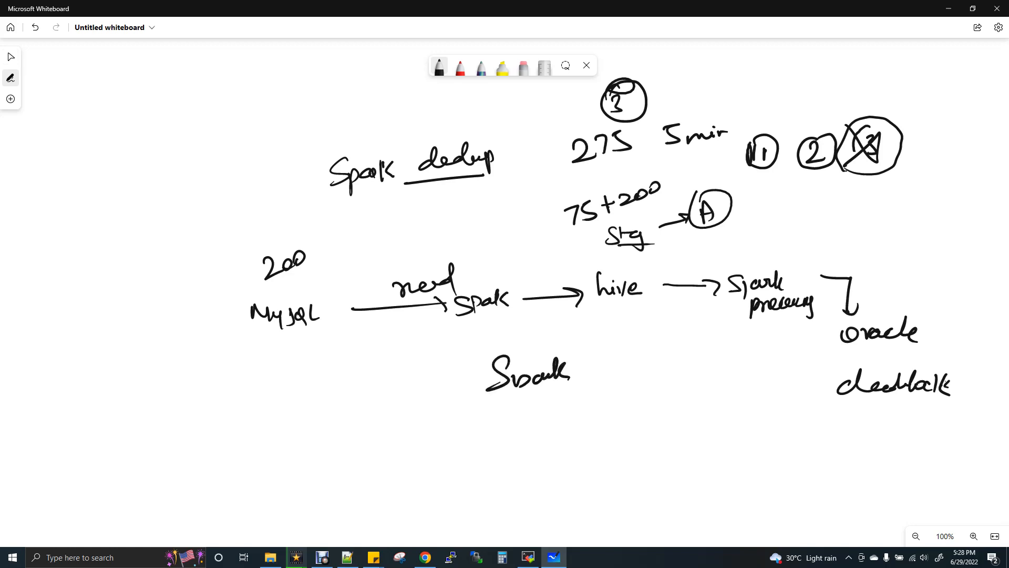
Draw an arrow from the lower Spark label to a handwritten dropDuplicates
left_click_drag(573, 393, 631, 392)
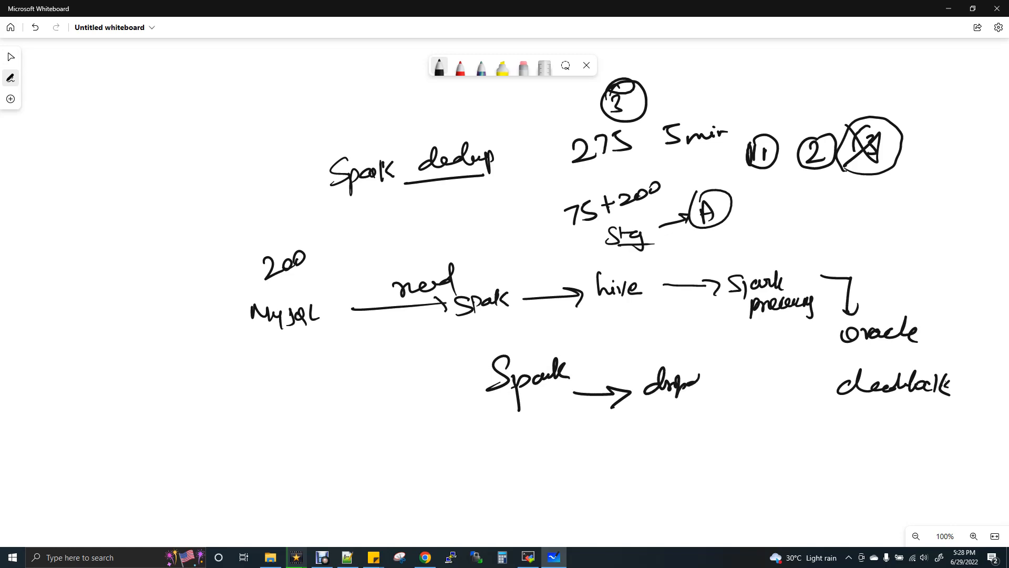
left_click_drag(682, 380, 753, 380)
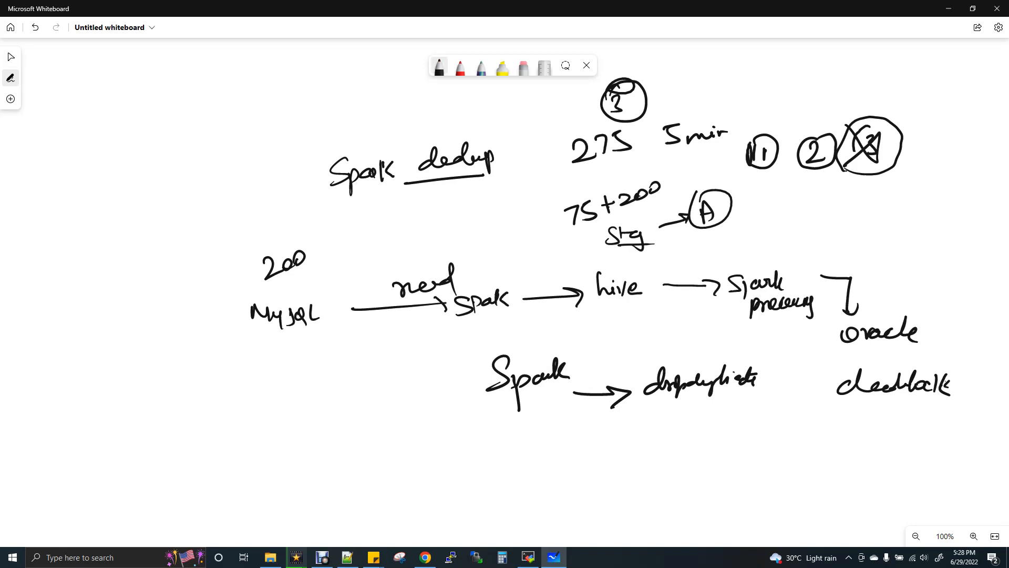
Write A_dedup beside the circled A, circle it, and link Spark processing to A
left_click_drag(763, 213, 782, 203)
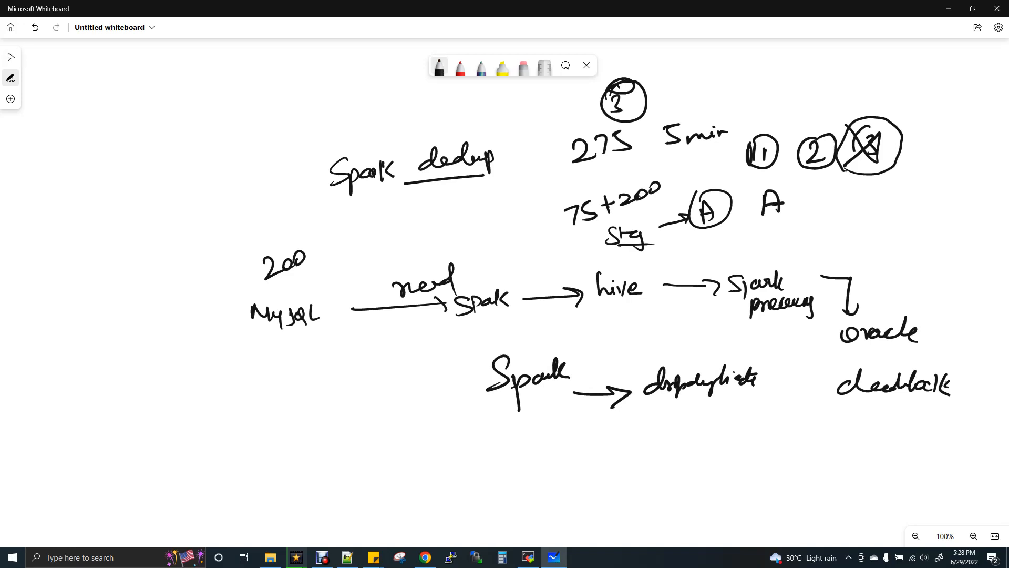
left_click_drag(792, 200, 862, 201)
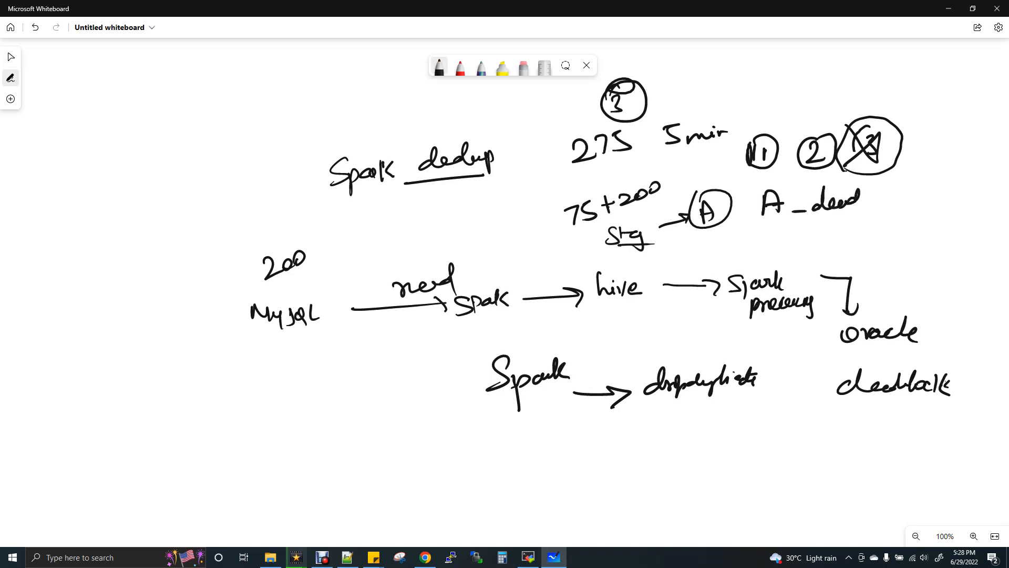
left_click_drag(759, 200, 914, 212)
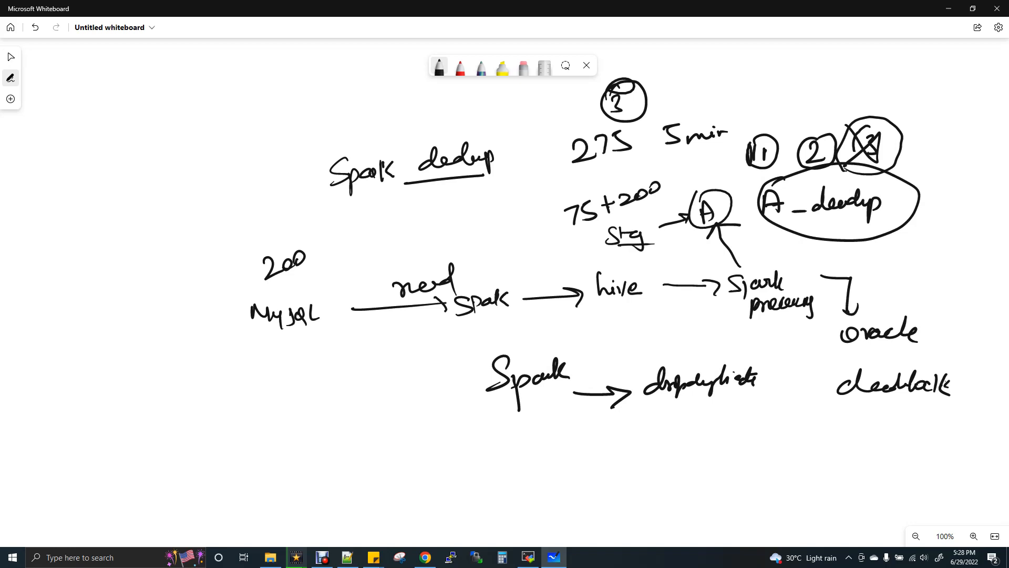
left_click_drag(708, 229, 740, 255)
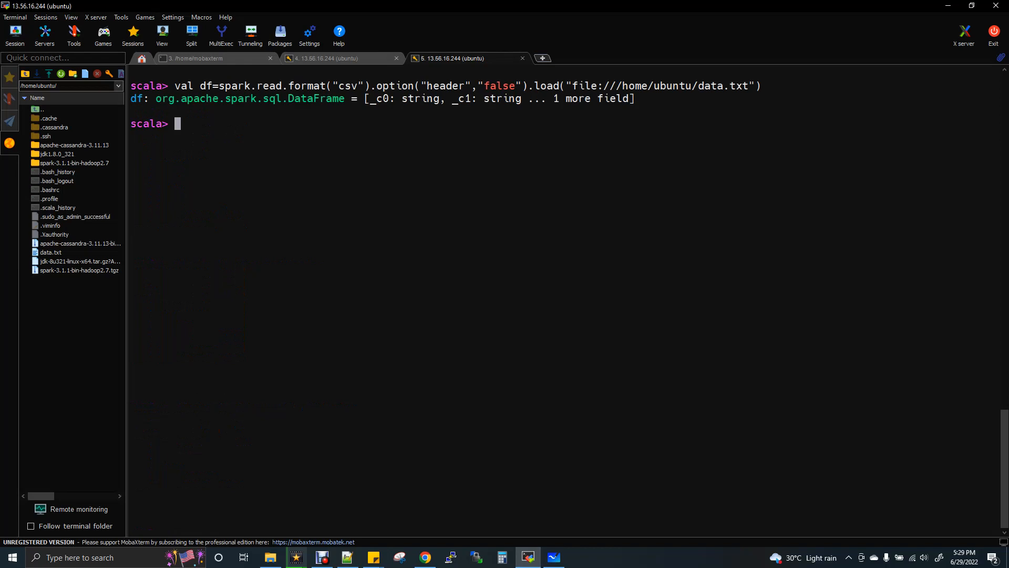
Display the loaded DataFrame's five rows with df.show in the Spark shell
type("df.show")
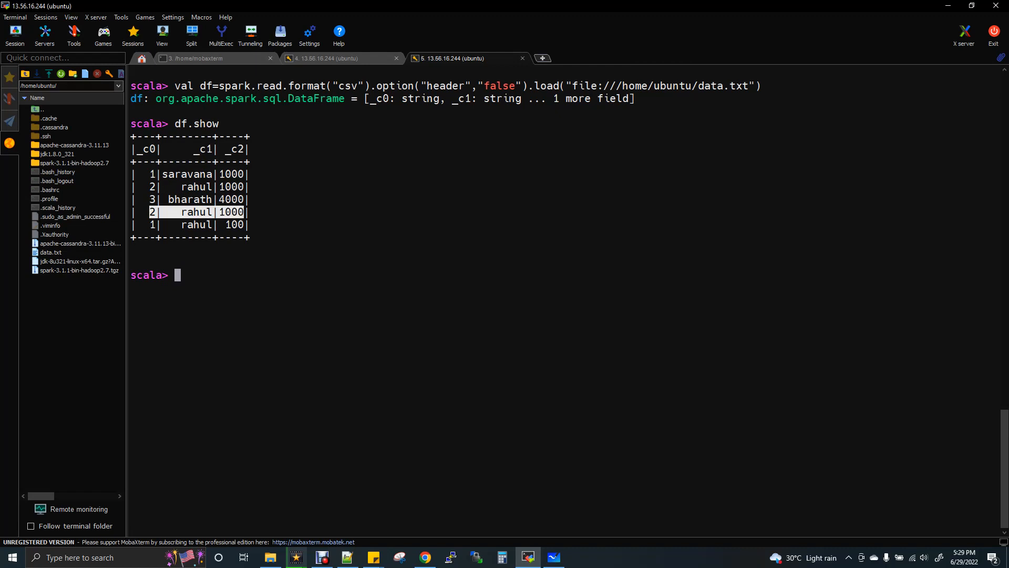
Run df.dropDuplicates().show and mark the duplicate rahul 1000 row in the original output
left_click(347, 557)
type("df.dropDuplicates().show")
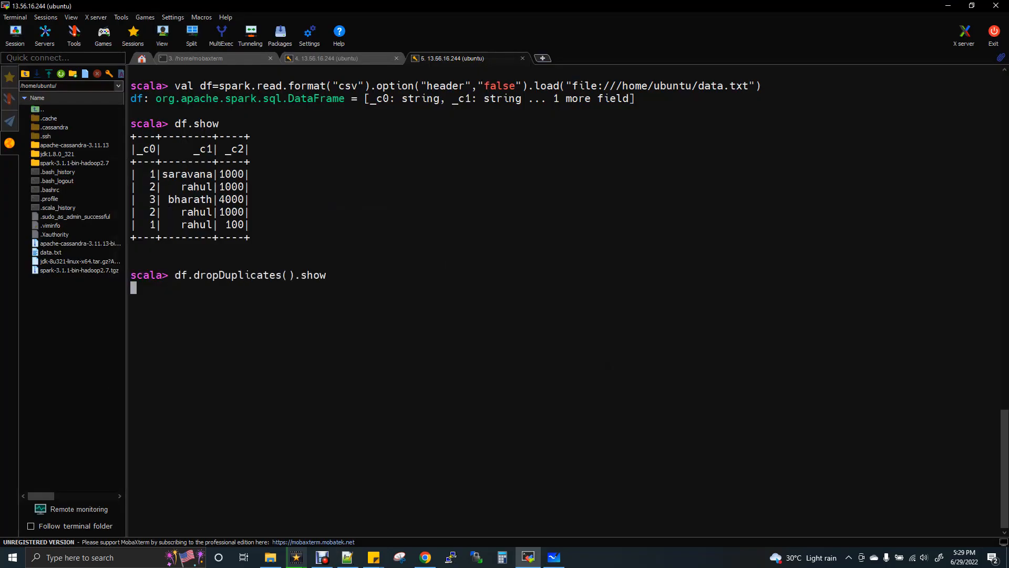
key("Return")
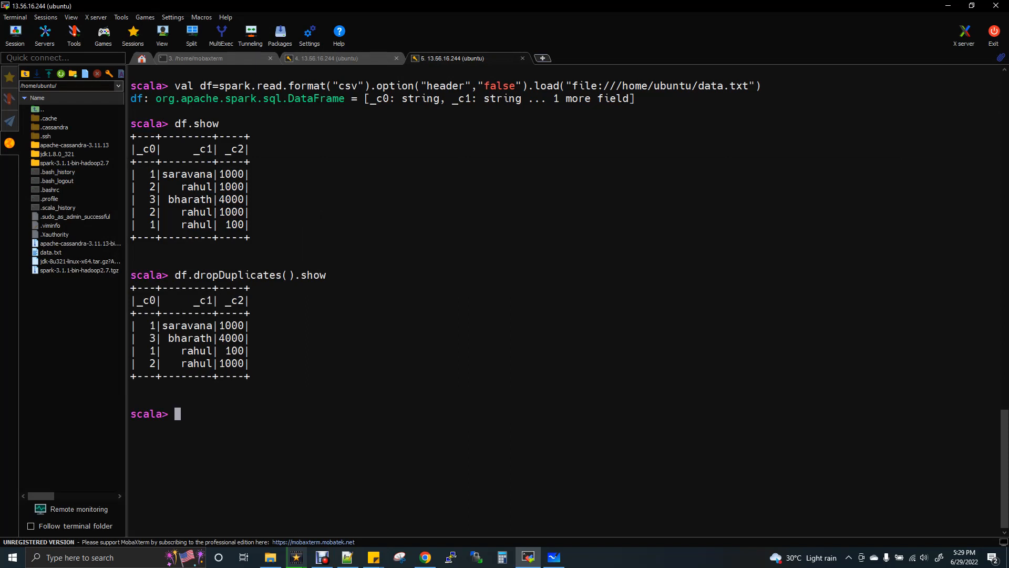
double_click(193, 212)
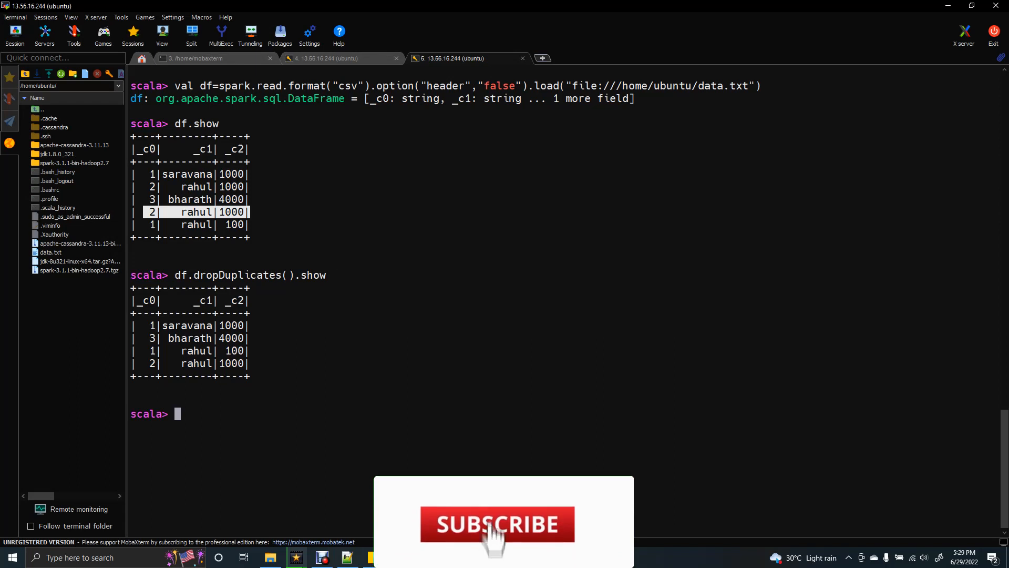
left_click(495, 524)
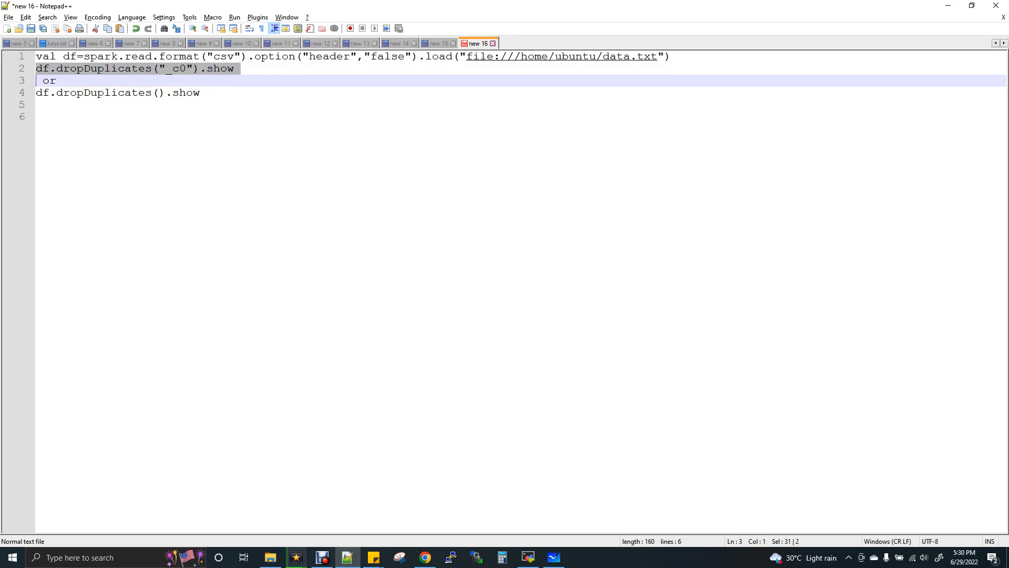
Switch to the Notepad++ notes holding the dropDuplicates("_c0") variant
left_click(527, 557)
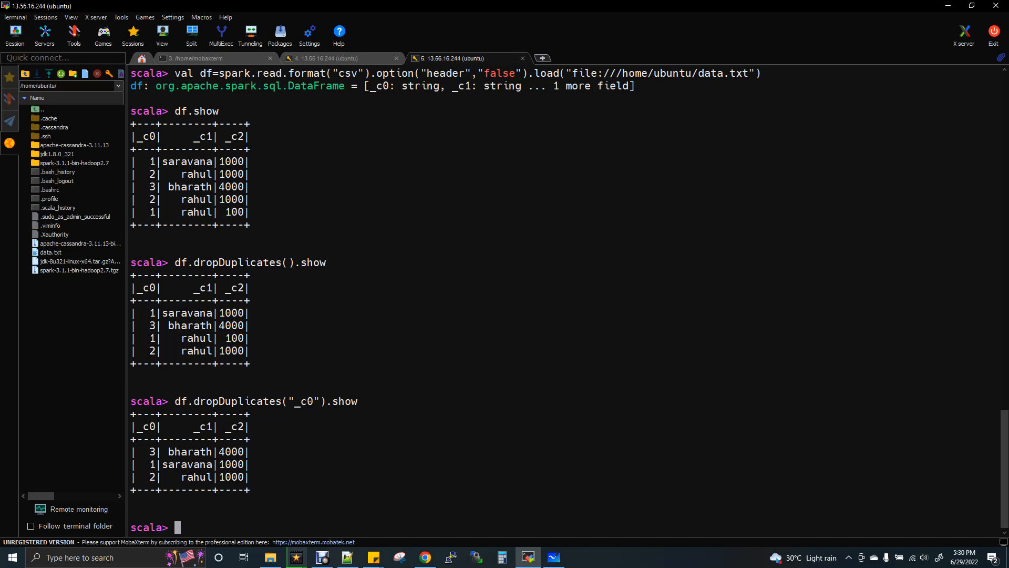
Mark the earlier full-row dropDuplicates command to compare with the _c0 result
triple_click(247, 262)
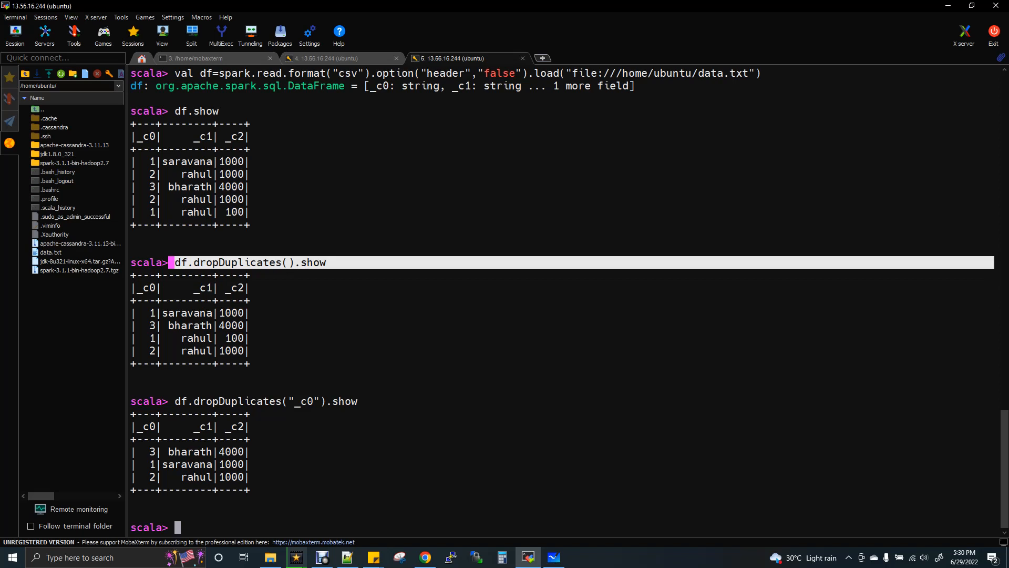